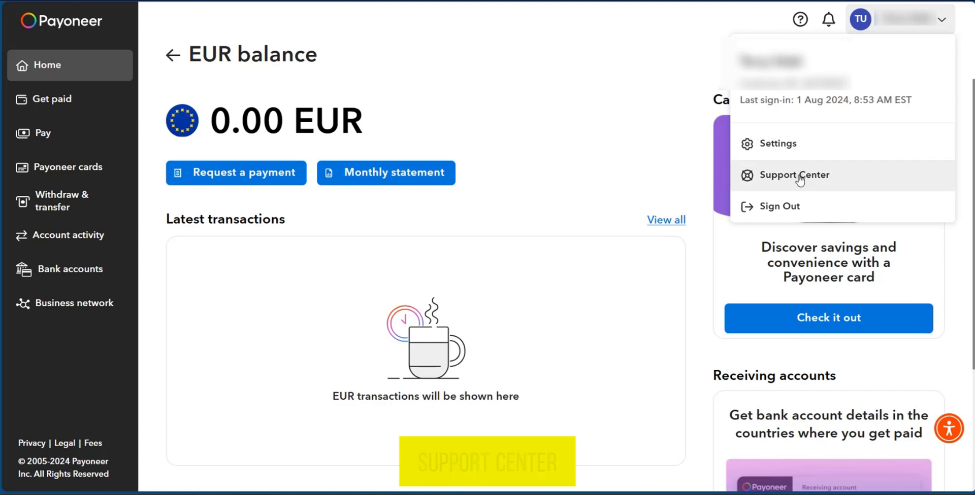
Step: Choose Support Center from the profile menu on the EUR balance page
{"action": "left_click", "coordinate": [797, 175]}
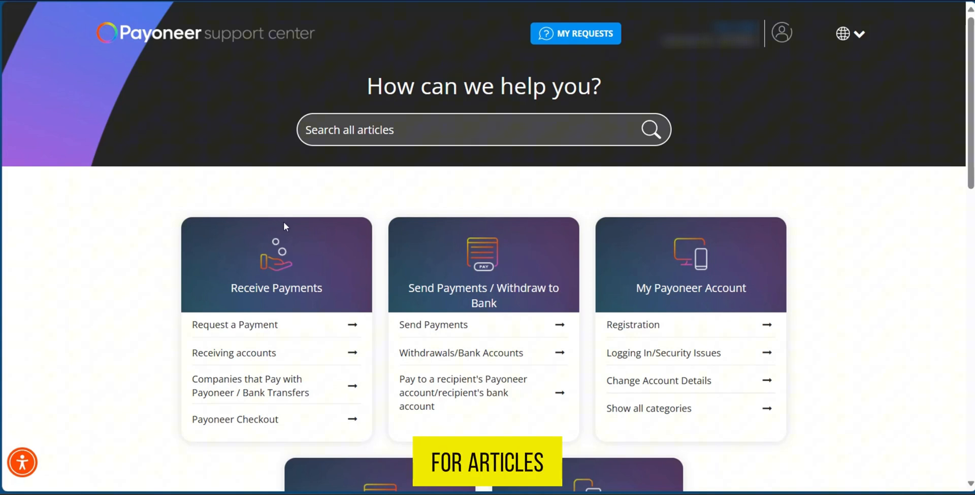
Step: Scroll the Support Center home page down to the blog link and footer
{"action": "scroll", "scroll_direction": "down", "scroll_amount": 3}
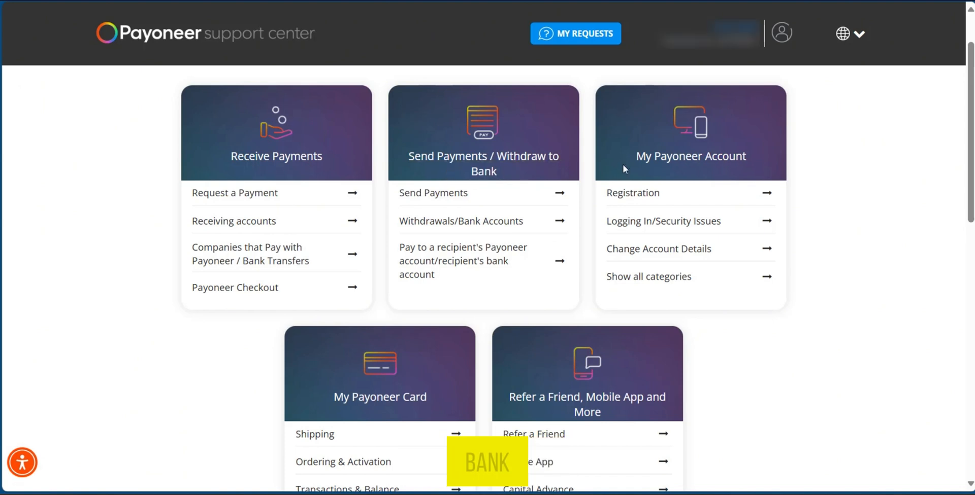
{"action": "scroll", "scroll_direction": "down", "scroll_amount": 3}
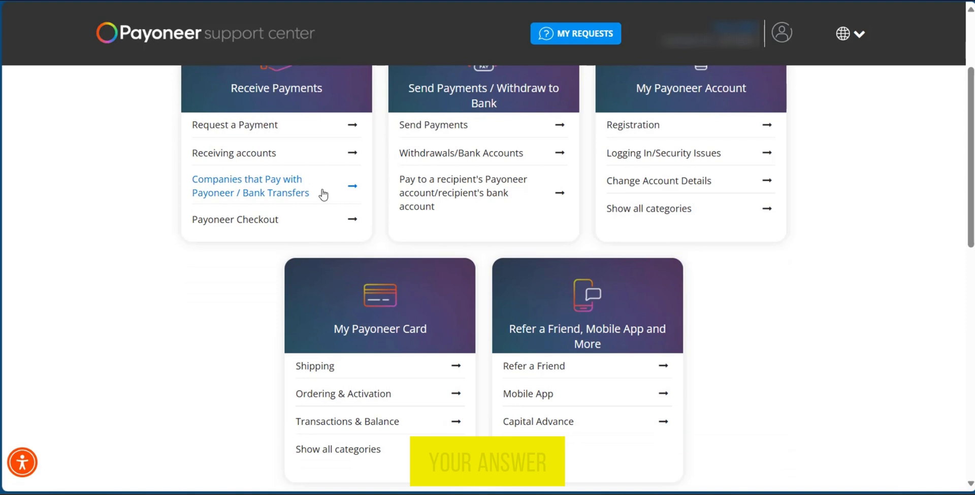
{"action": "scroll", "scroll_direction": "down", "scroll_amount": 3}
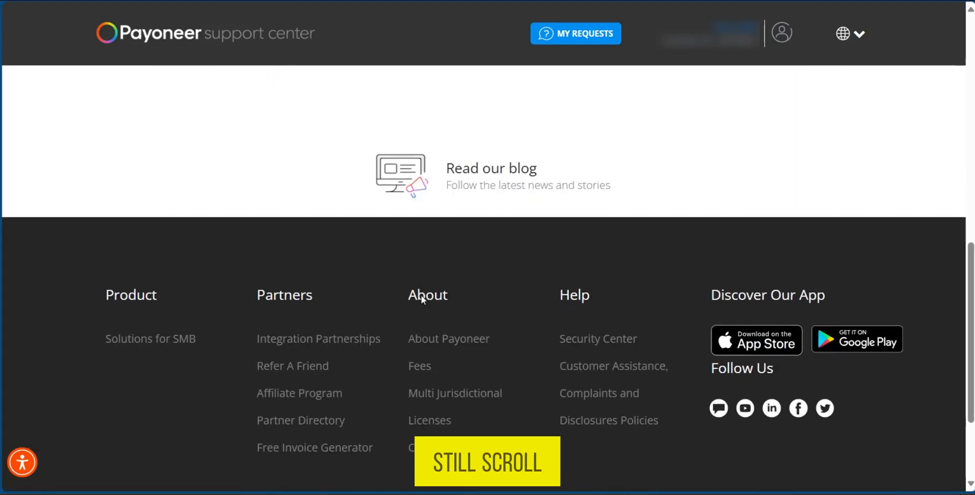
Step: Scroll further to bring the whole footer Help column and copyright line into view
{"action": "scroll", "scroll_direction": "down", "scroll_amount": 3}
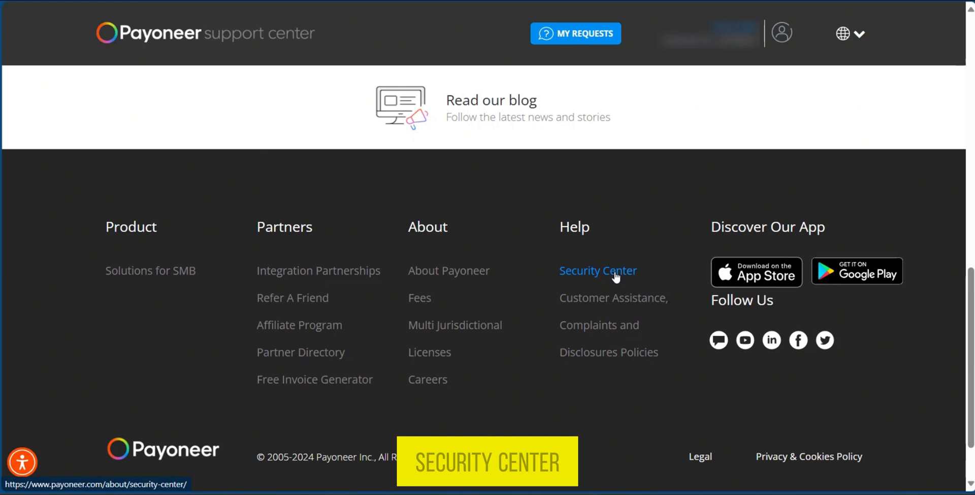
{"action": "mouse_move", "coordinate": [612, 331]}
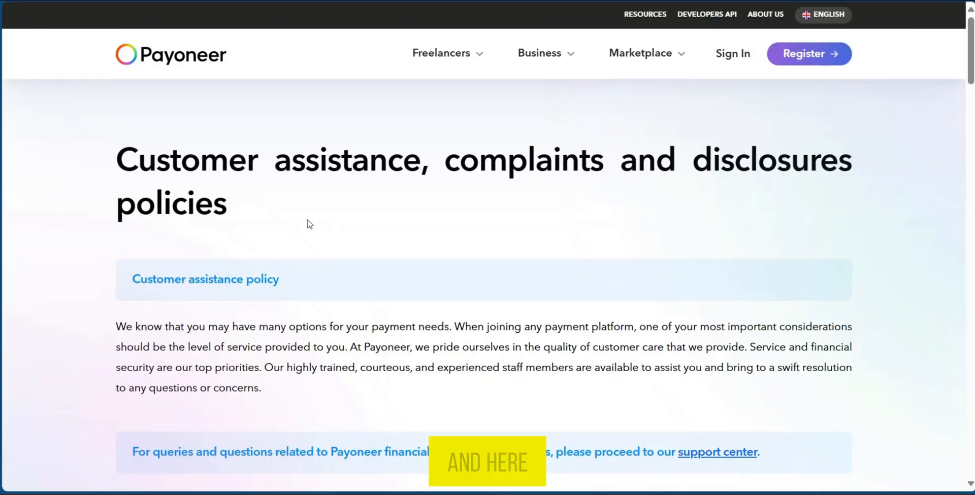
Step: Scroll the policies page to the telephone, web form, e-mail and postal complaint options
{"action": "scroll", "scroll_direction": "down", "scroll_amount": 3}
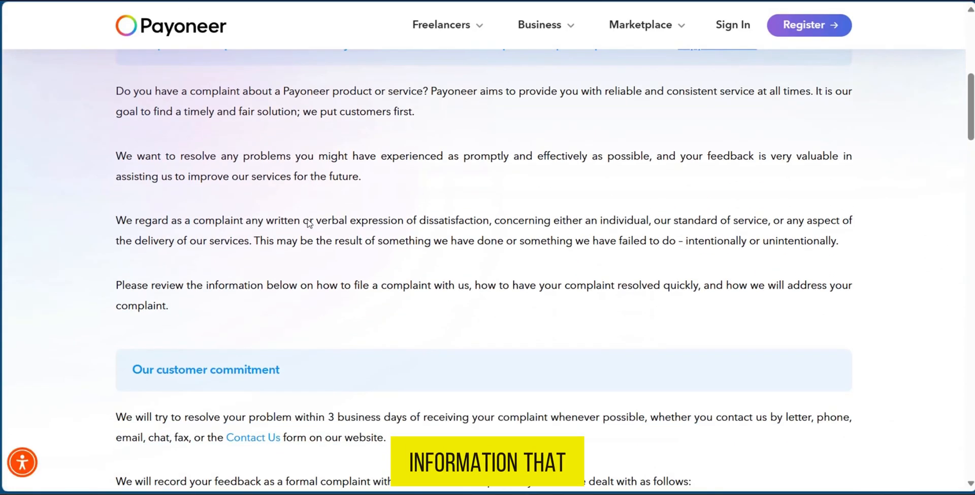
{"action": "scroll", "scroll_direction": "down", "scroll_amount": 3}
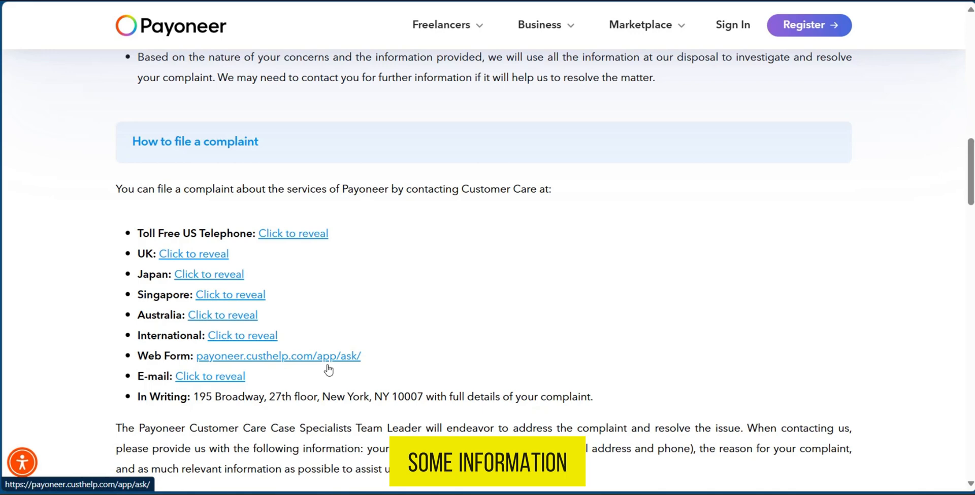
Step: Scroll on to the 'Resolving your complaint' and 'How to escalate a complaint' sections
{"action": "scroll", "scroll_direction": "down", "scroll_amount": 3}
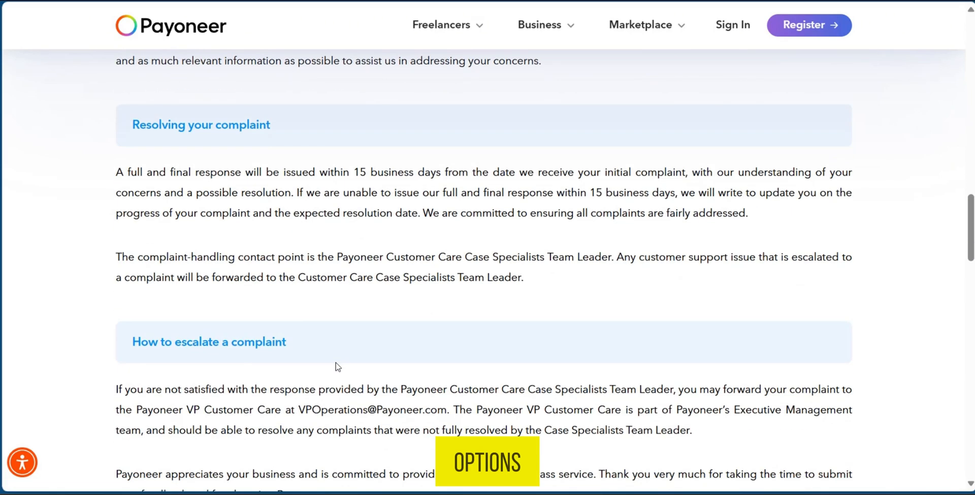
{"action": "scroll", "scroll_direction": "down", "scroll_amount": 3}
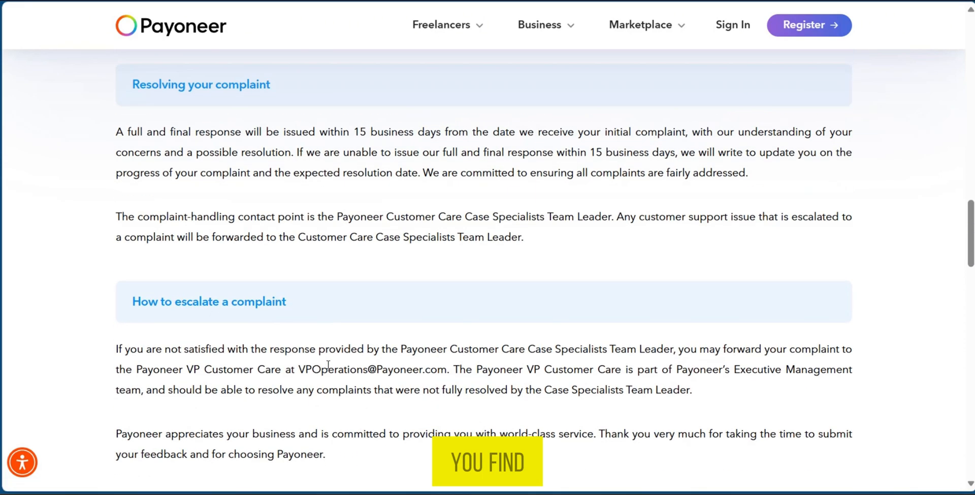